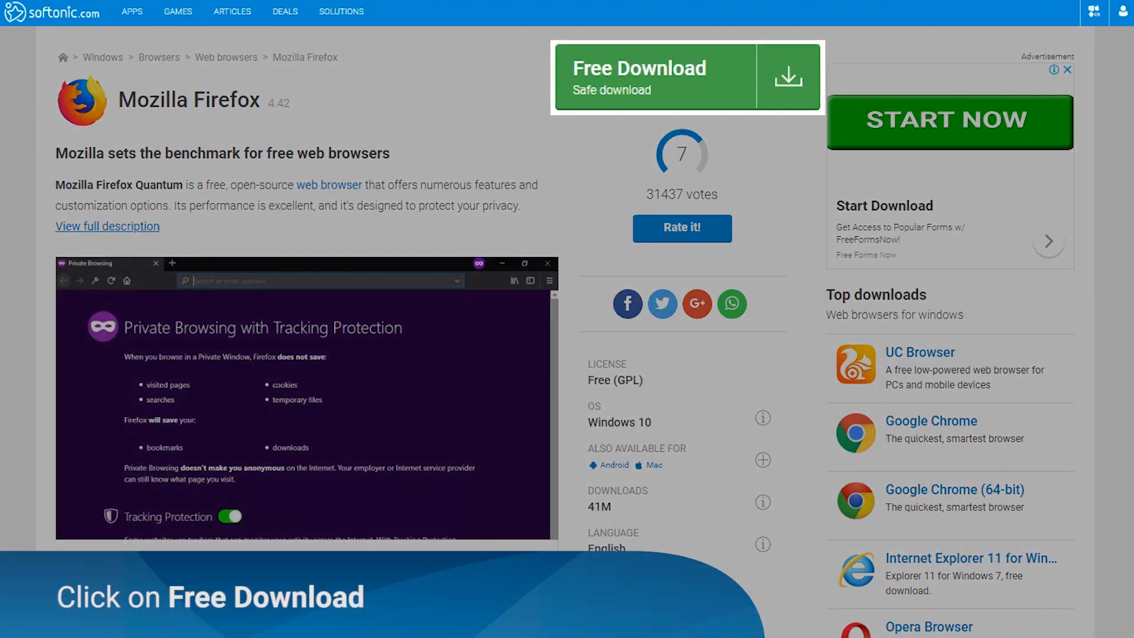
Download Firefox_Installer_1.exe via Softonic's Free Download buttons.
{"action": "left_click", "coordinate": [685, 78]}
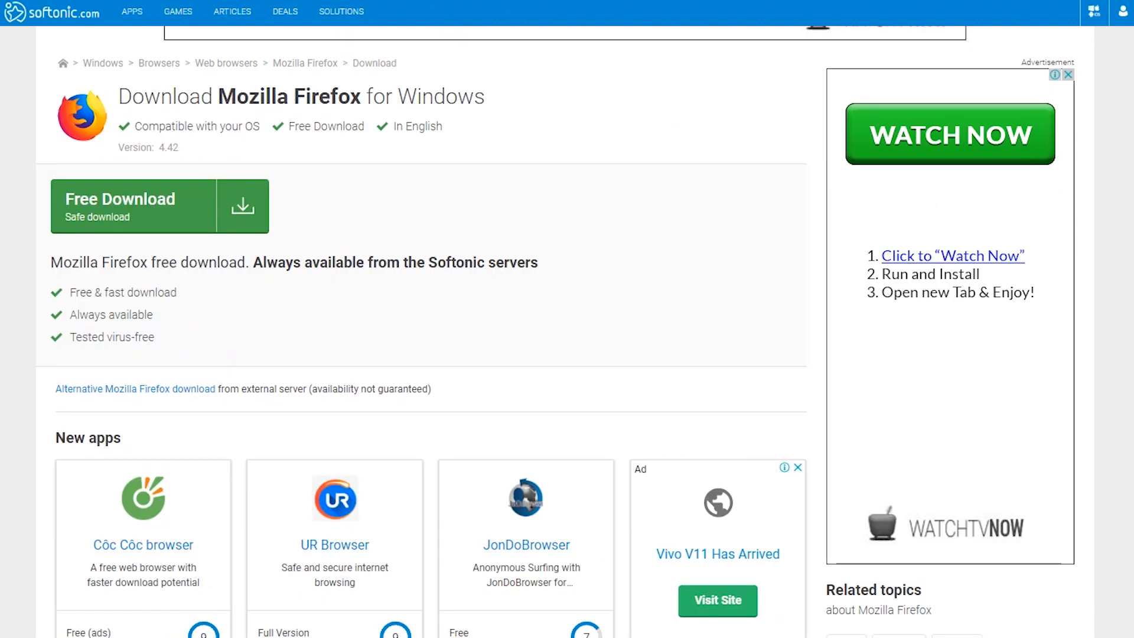
{"action": "left_click", "coordinate": [134, 205]}
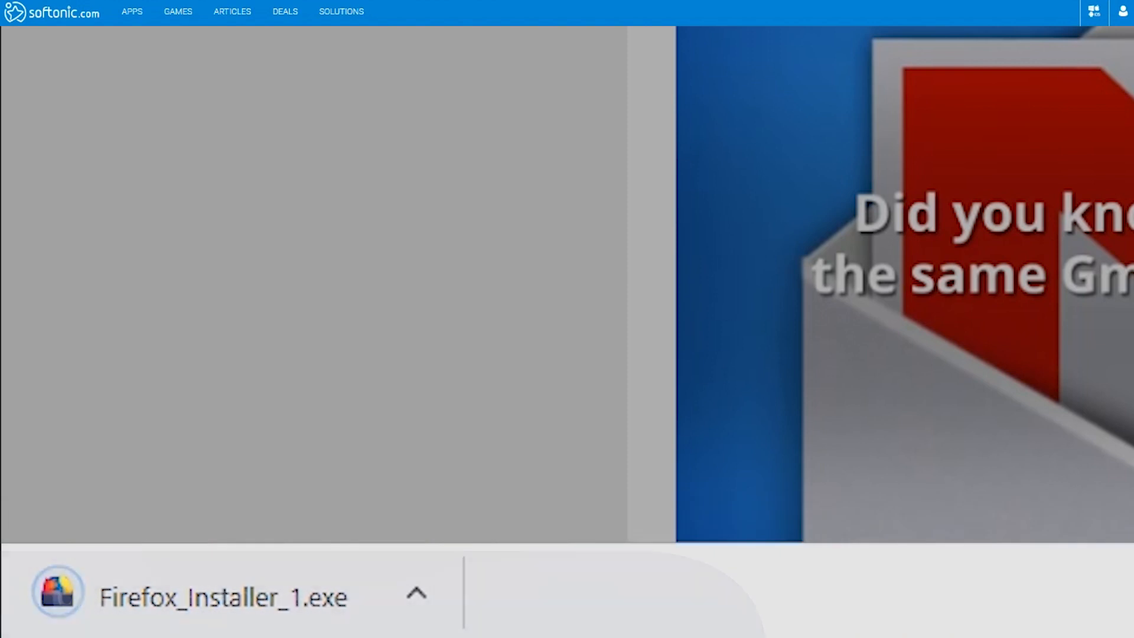
Run the downloaded Firefox installer from Chrome and answer the default-browser prompt.
{"action": "left_click", "coordinate": [416, 593]}
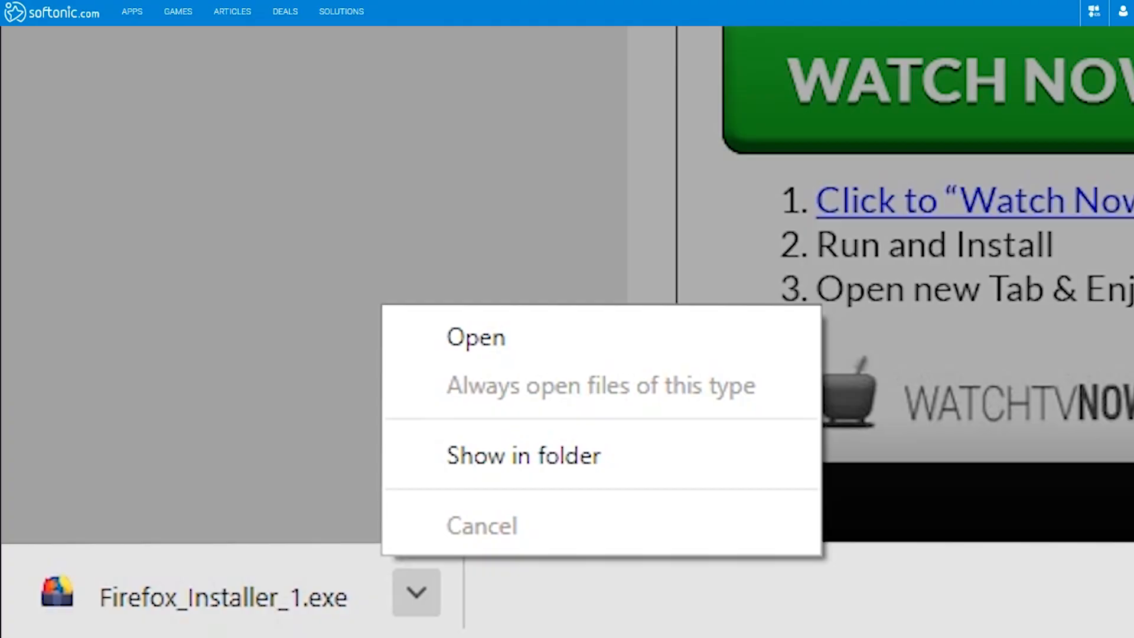
{"action": "left_click", "coordinate": [476, 336]}
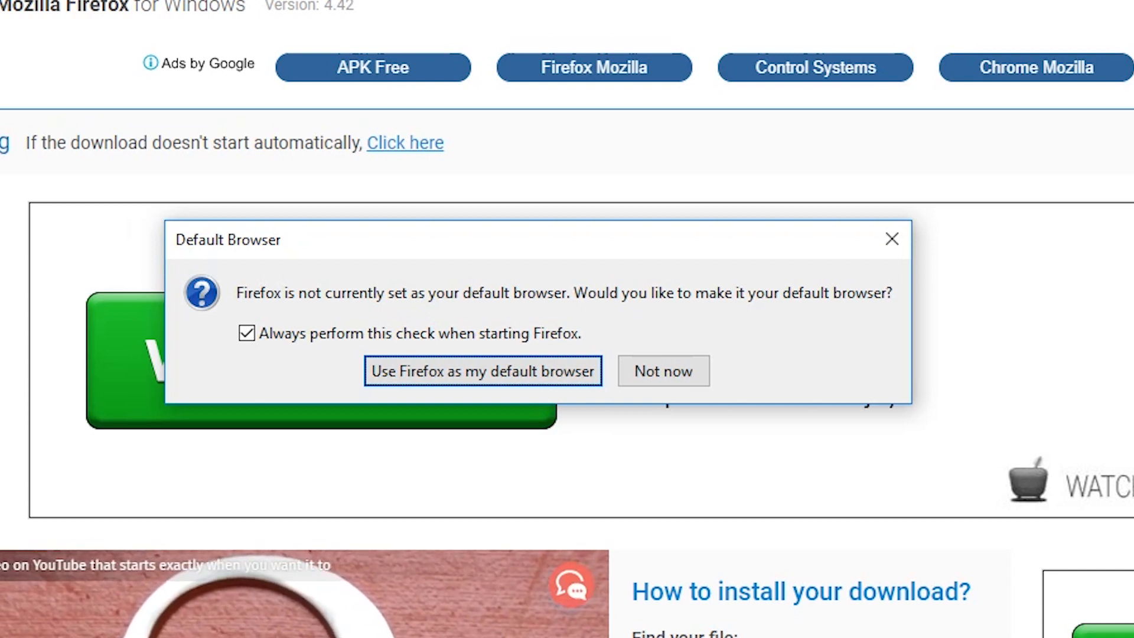
{"action": "left_click", "coordinate": [661, 370]}
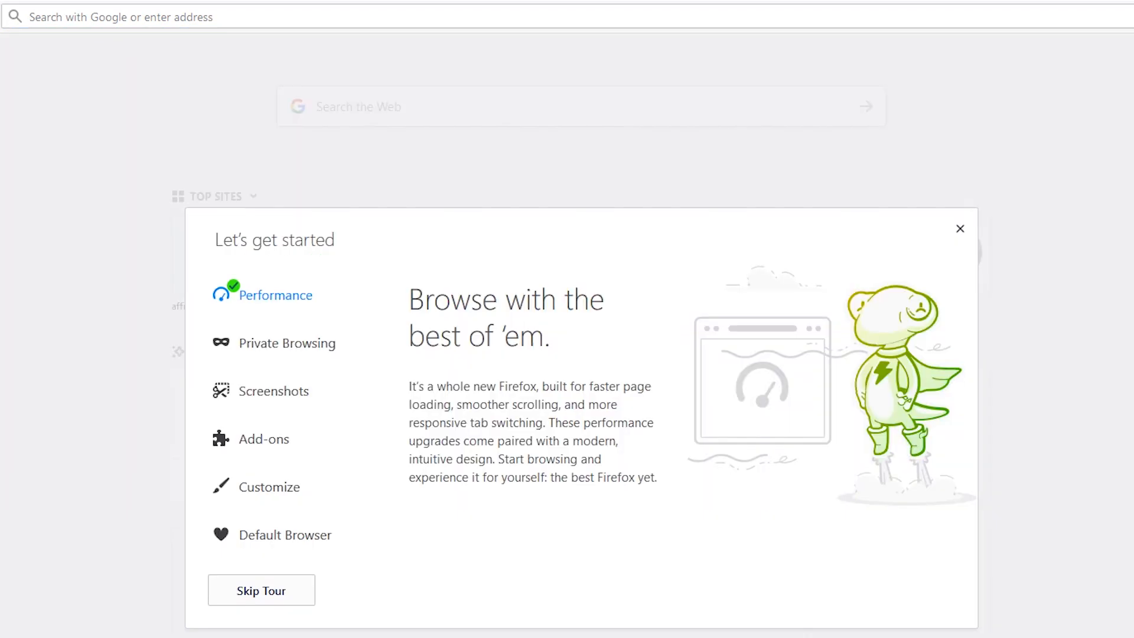
View the Screenshots part of Firefox's Let's get started welcome tour.
{"action": "left_click", "coordinate": [272, 391]}
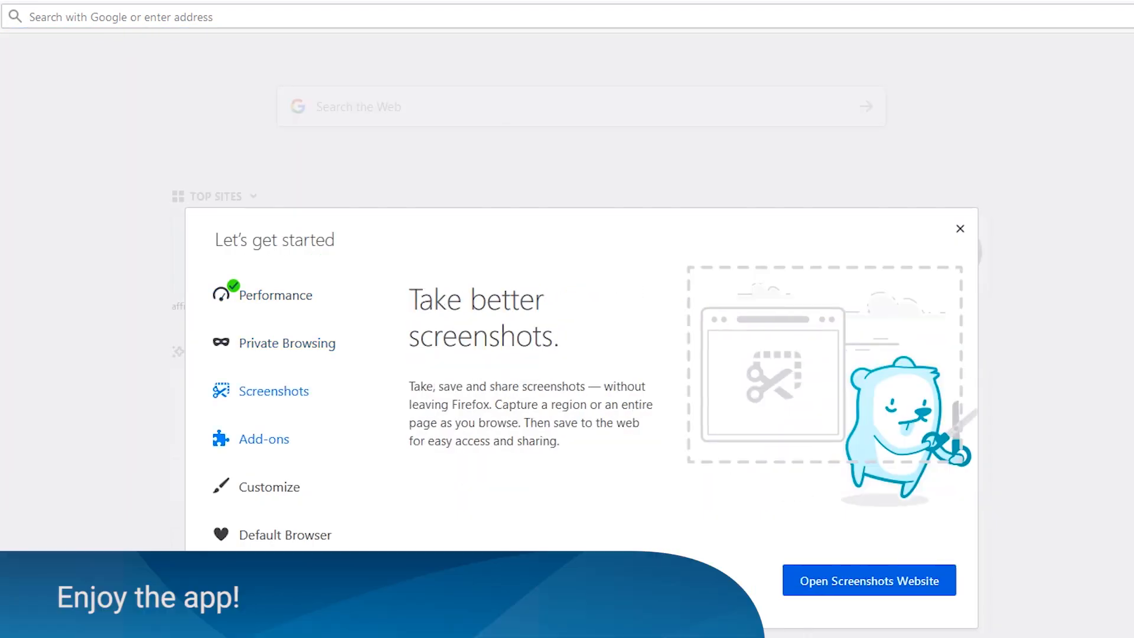
{"action": "left_click", "coordinate": [959, 228]}
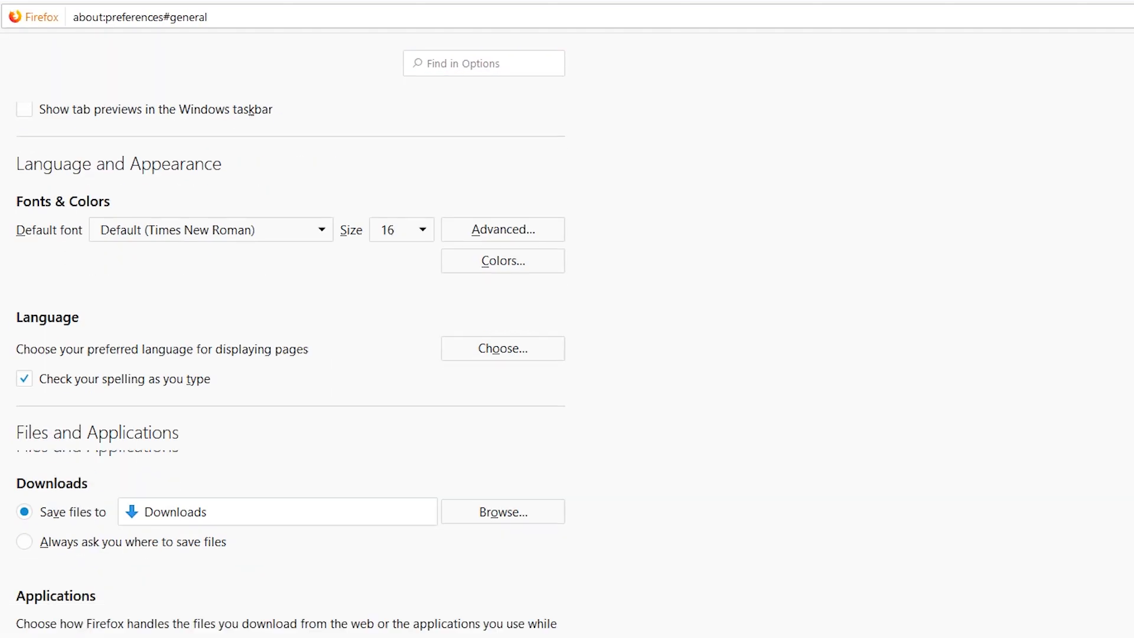
Scroll the privacy preferences from Forms & Passwords and History down to Tracking Protection and Security.
{"action": "scroll", "scroll_direction": "down", "scroll_amount": 3}
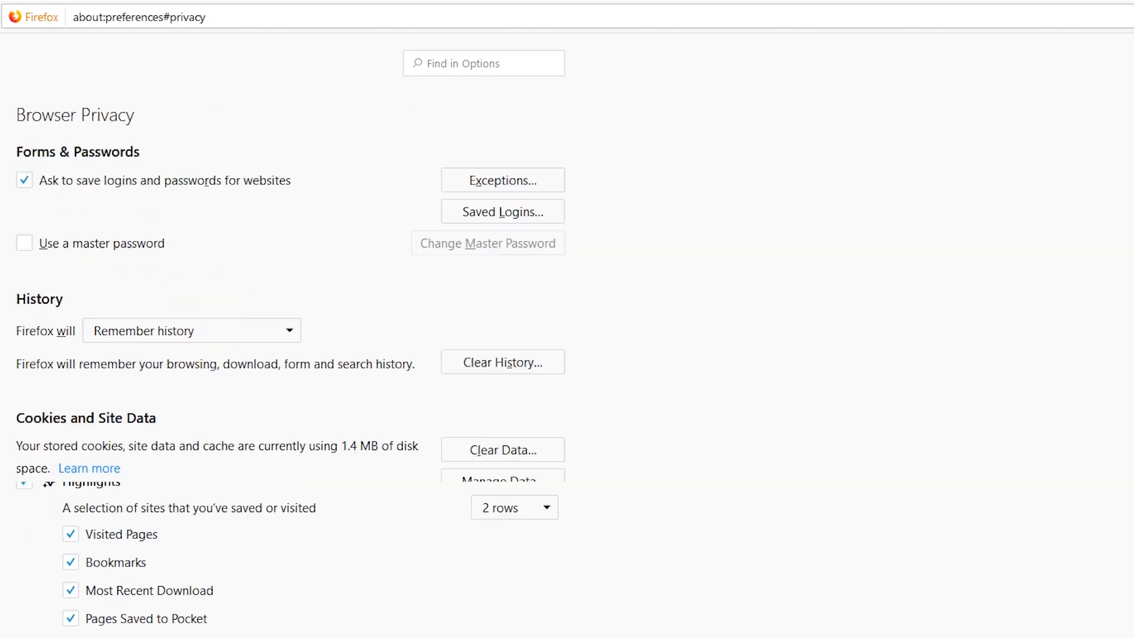
{"action": "scroll", "scroll_direction": "down", "scroll_amount": 3}
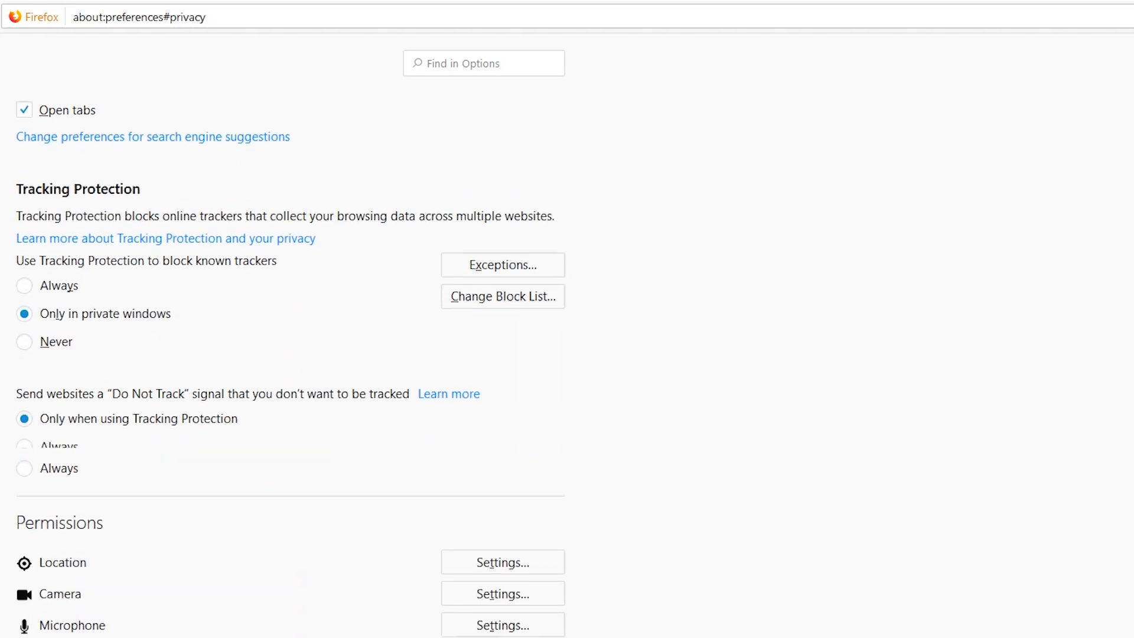
{"action": "scroll", "scroll_direction": "down", "scroll_amount": 3}
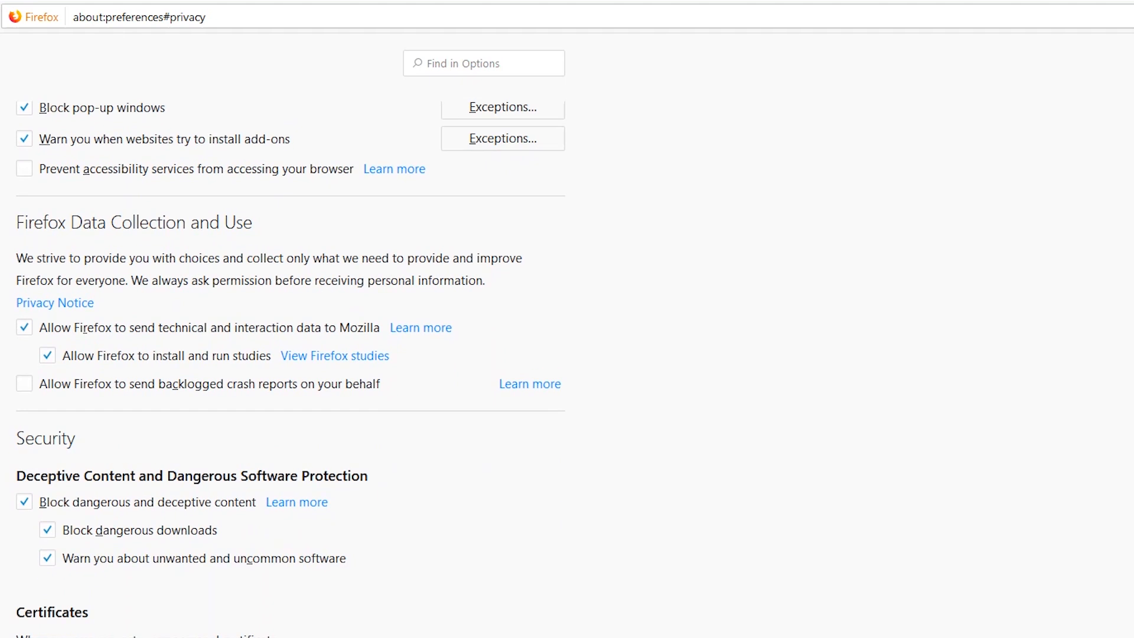